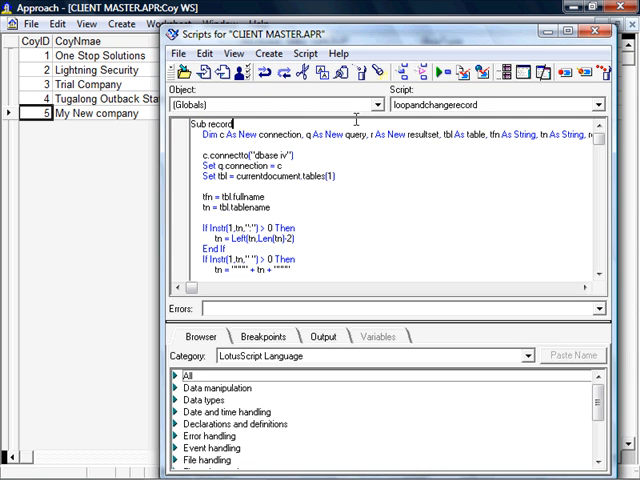
- Rename the sub to recordsetarray and add 'Dim coynames() As String' below the Dim line
{"action": "type", "text": "setan"}
{"action": "left_click", "coordinate": [392, 144]}
{"action": "type", "text": "dim"}
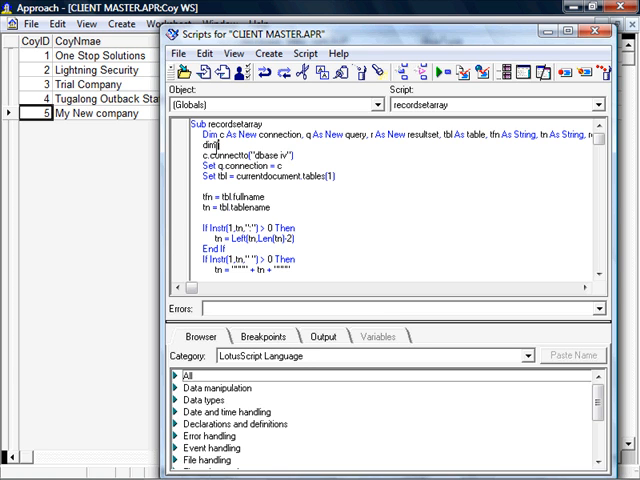
{"action": "type", "text": "coynames("}
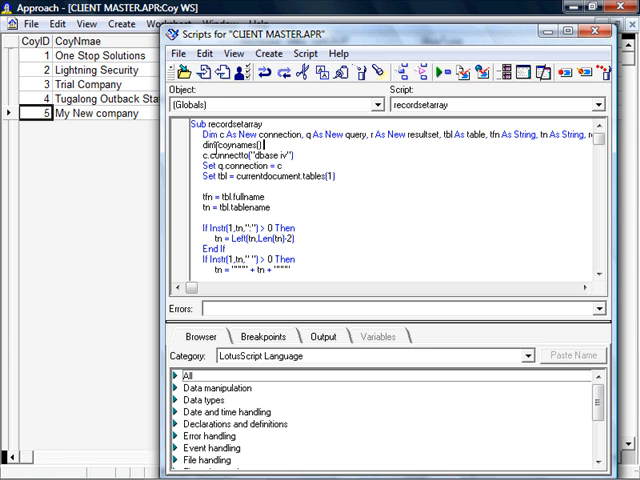
{"action": "type", "text": "as string"}
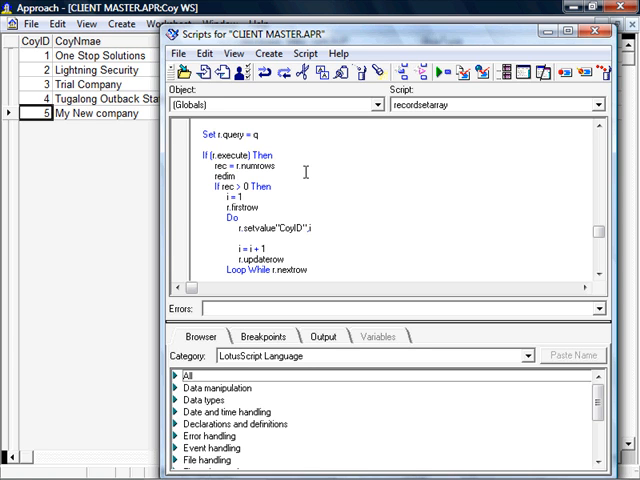
- Add 'Redim coynames(rec-1)' after 'rec = r.numrows', reusing the array name from the Dim statement
{"action": "type", "text": "{"}
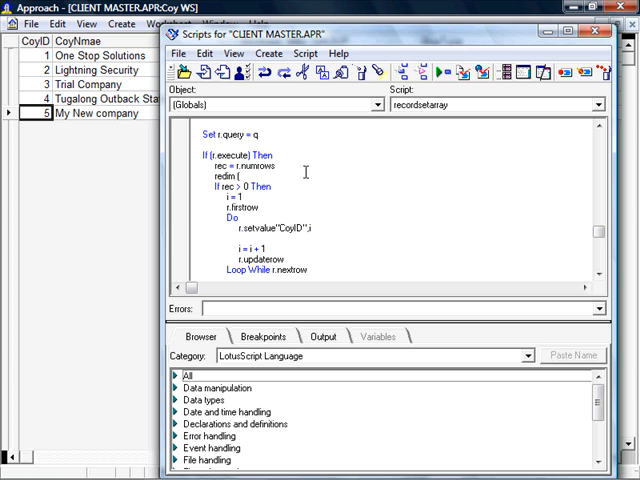
{"action": "type", "text": "co"}
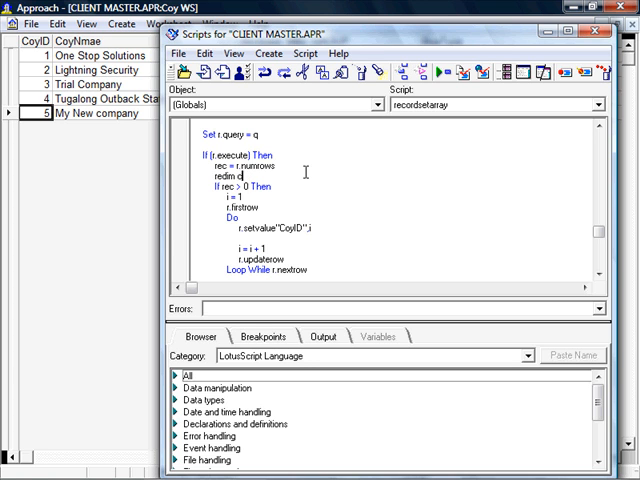
{"action": "type", "text": "oy"}
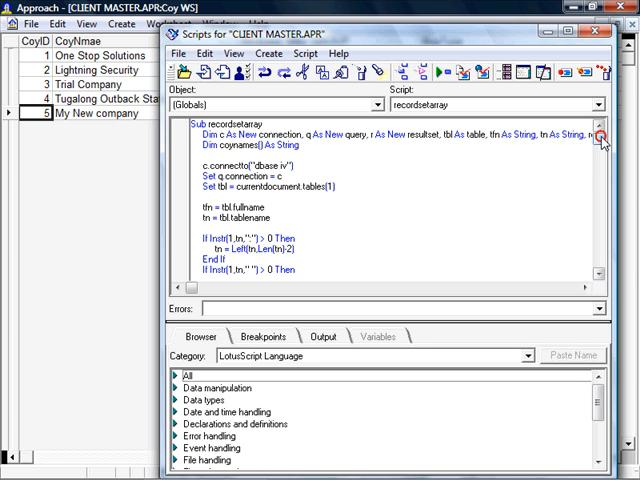
{"action": "double_click", "coordinate": [217, 152]}
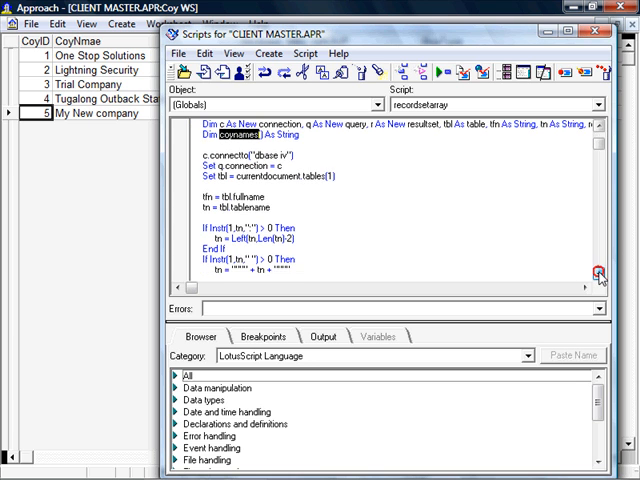
{"action": "scroll", "scroll_direction": "down", "scroll_amount": 3}
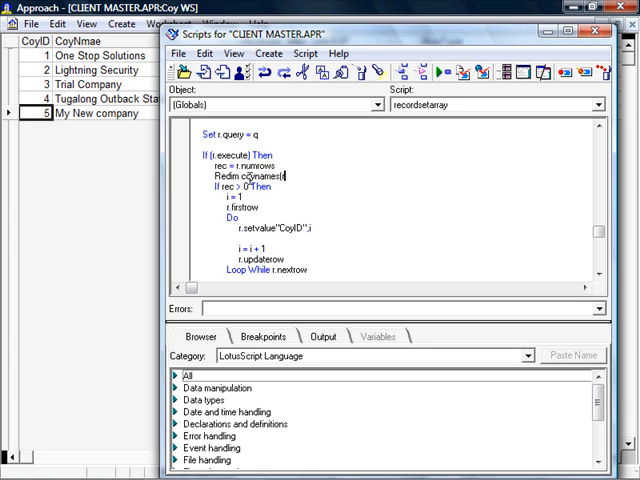
{"action": "type", "text": "rec-1)"}
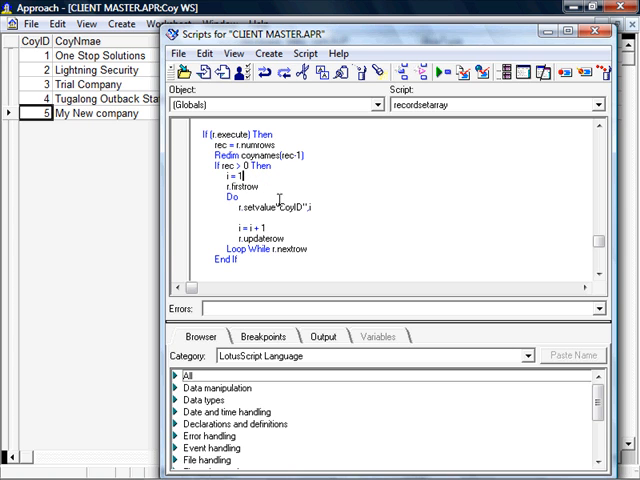
- Replace the old setvalue statement with 'coynames(i) = r.getvalue("CoyNmae")' inside the Do loop
{"action": "double_click", "coordinate": [270, 207]}
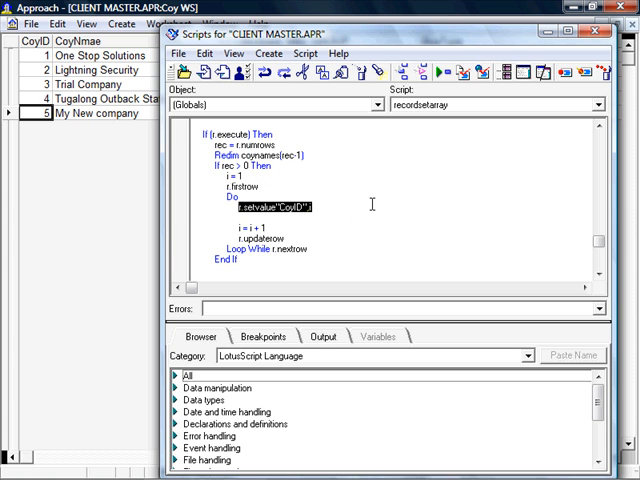
{"action": "key", "text": "Delete"}
{"action": "type", "text": "0"}
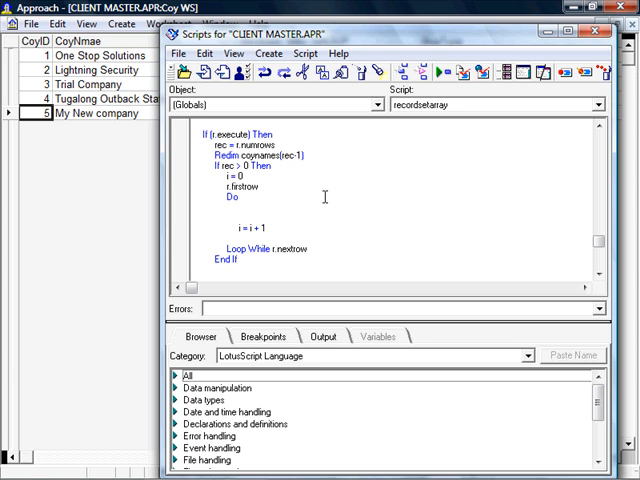
{"action": "type", "text": "coynam"}
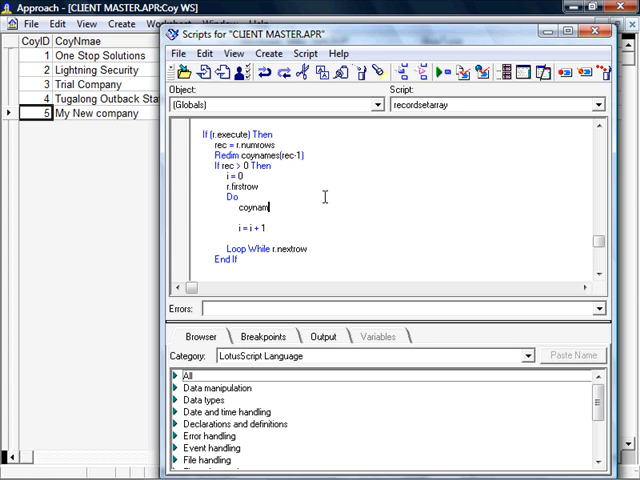
{"action": "type", "text": "es(i) = r."}
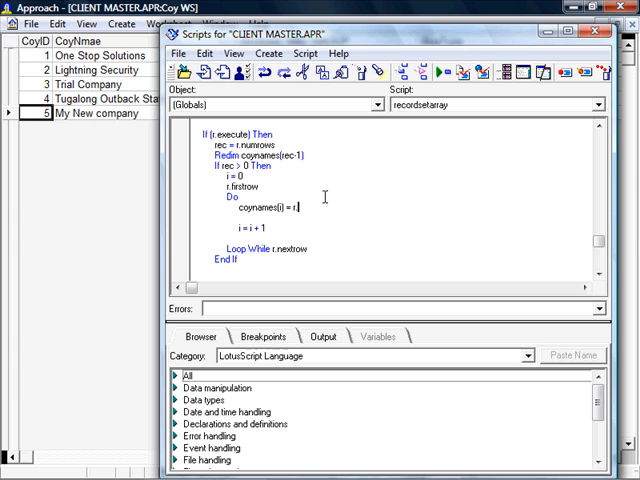
{"action": "type", "text": "getvalue"}
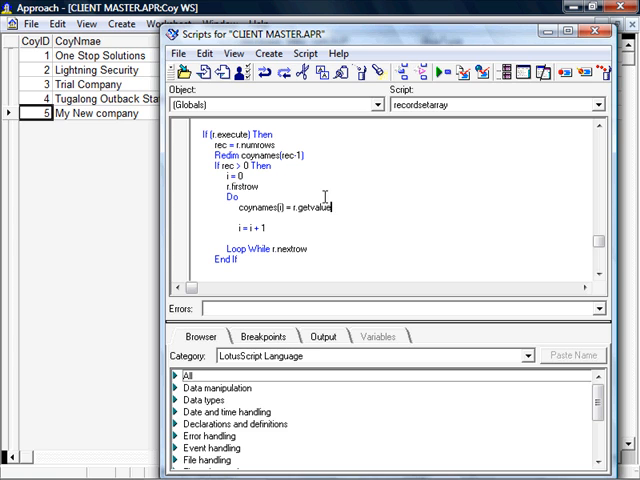
{"action": "type", "text": "(\"CoyN"}
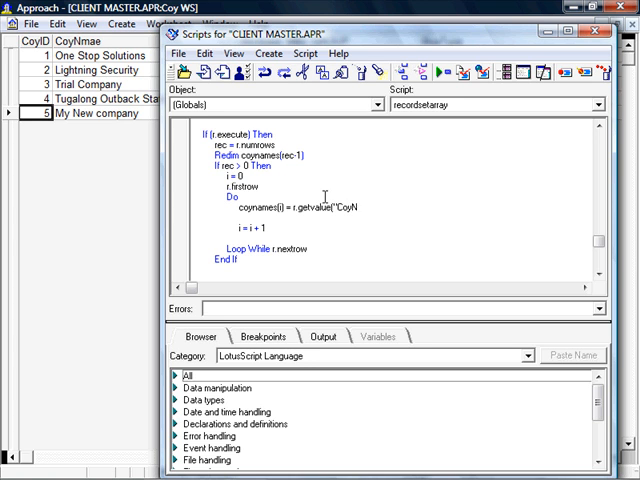
{"action": "type", "text": "mae"}
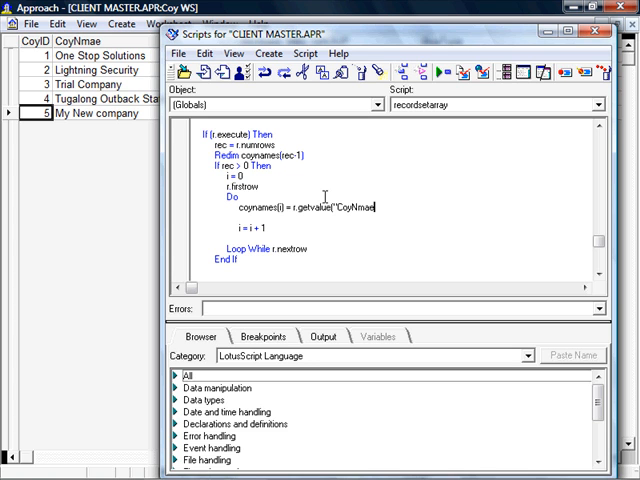
{"action": "type", "text": "\""}
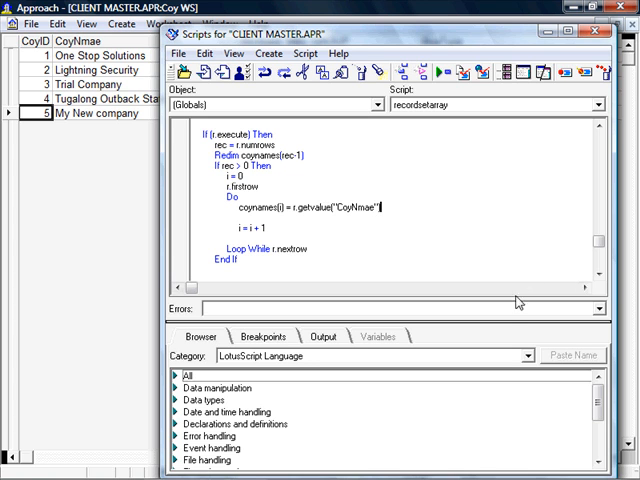
{"action": "scroll", "scroll_direction": "down", "scroll_amount": 3}
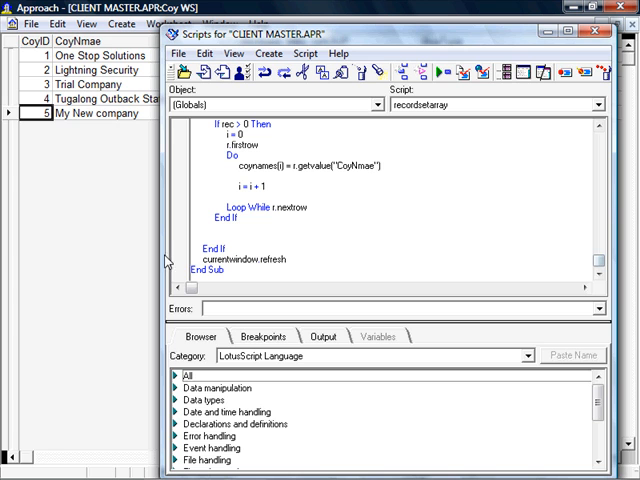
- Break at End Sub, expand COYNAMES and inspect element [2], Trial Company
{"action": "left_click", "coordinate": [182, 271]}
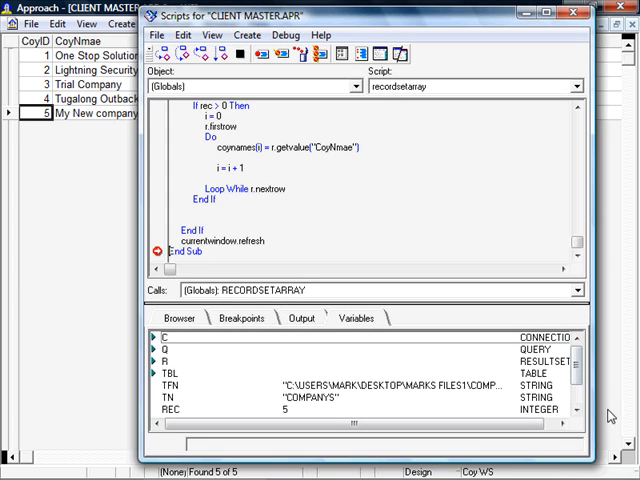
{"action": "scroll", "scroll_direction": "down", "scroll_amount": 3}
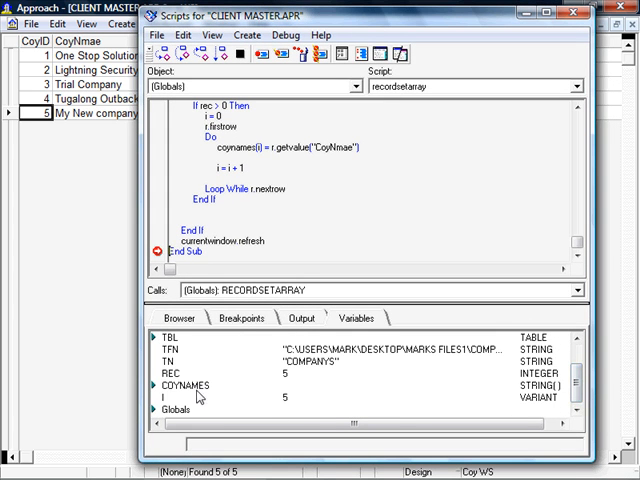
{"action": "left_click", "coordinate": [157, 385]}
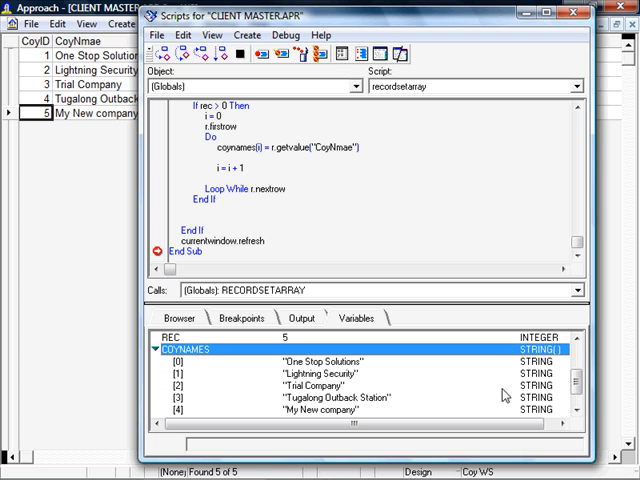
{"action": "scroll", "scroll_direction": "down", "scroll_amount": 3}
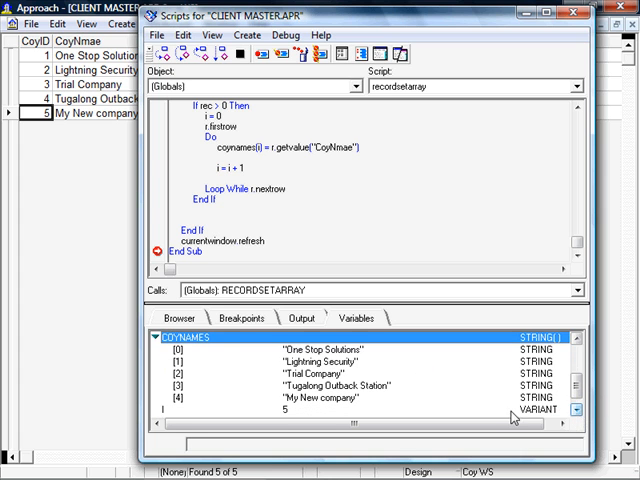
{"action": "left_click", "coordinate": [300, 375]}
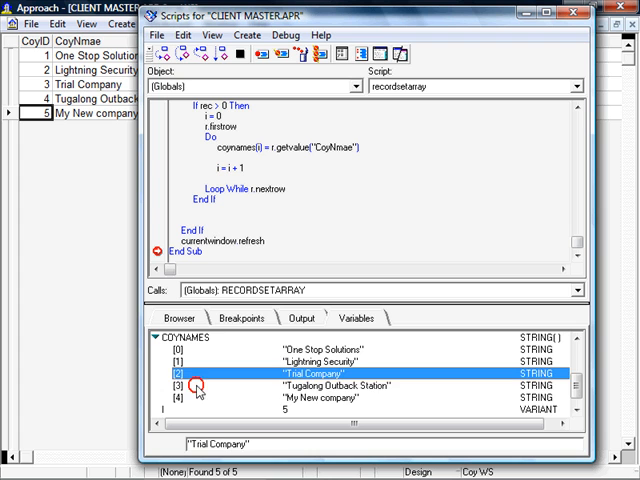